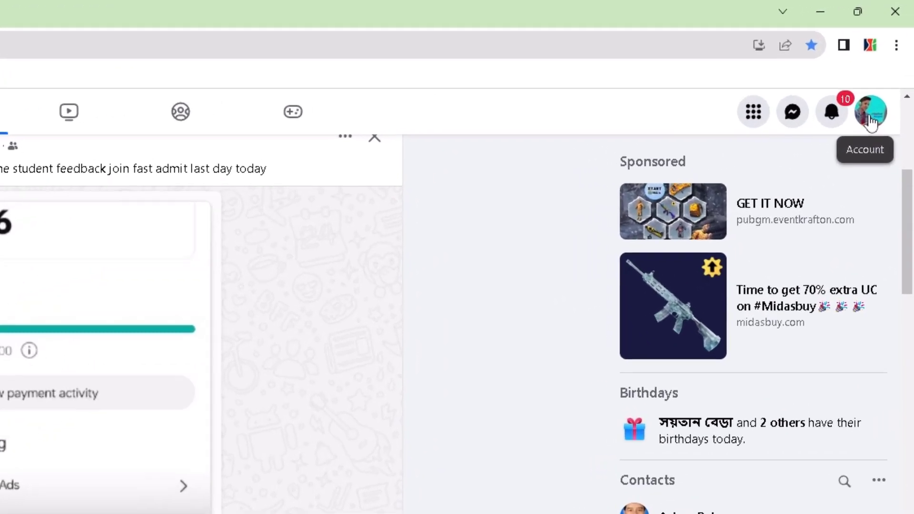
# Reach the Accounts Centre Profiles overview from the profile picture menu.
pyautogui.click(870, 112)
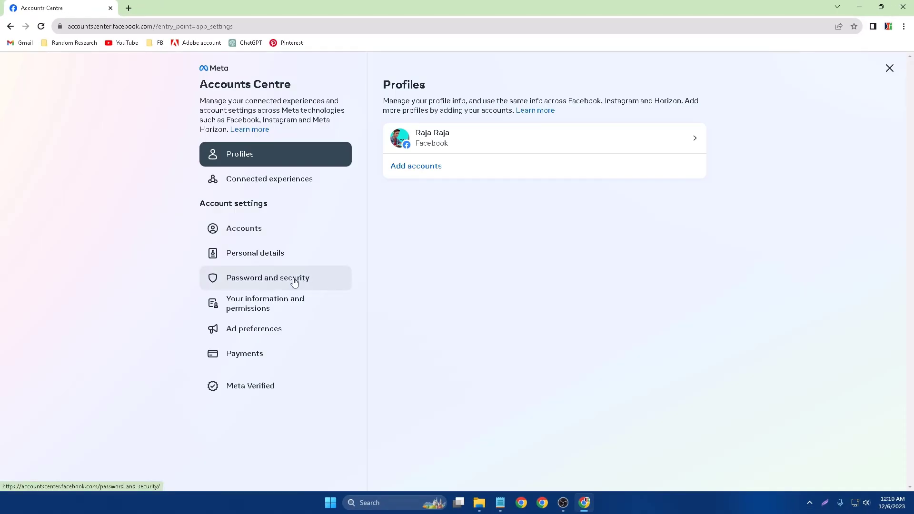
# Go to Password and security and start Change password, reaching the account picker.
pyautogui.click(266, 278)
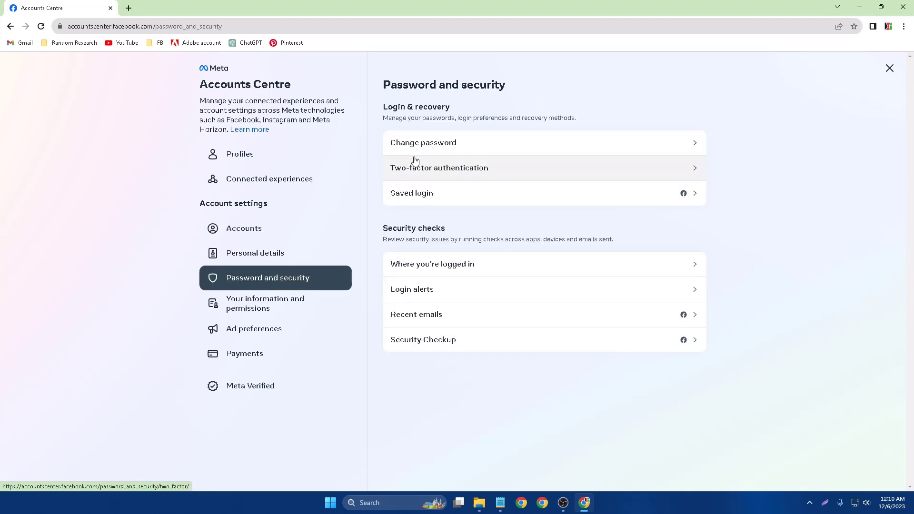
pyautogui.moveTo(417, 165)
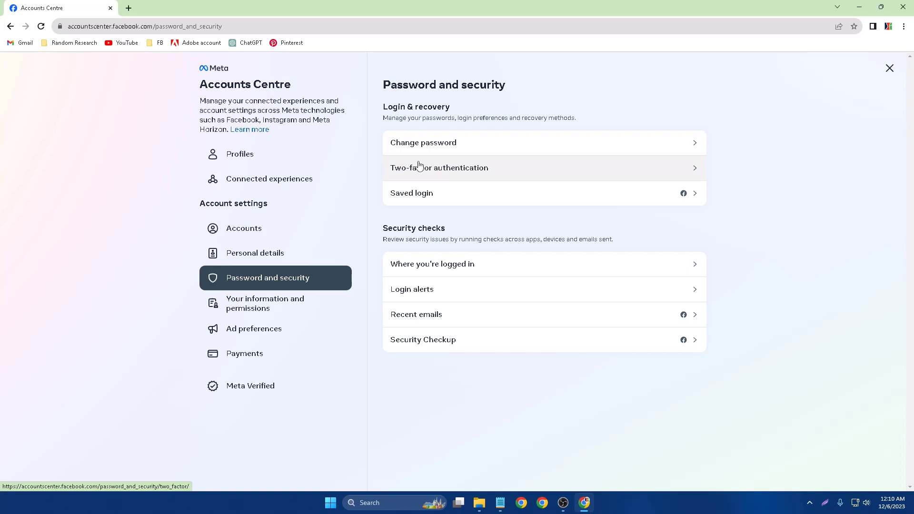
pyautogui.click(423, 142)
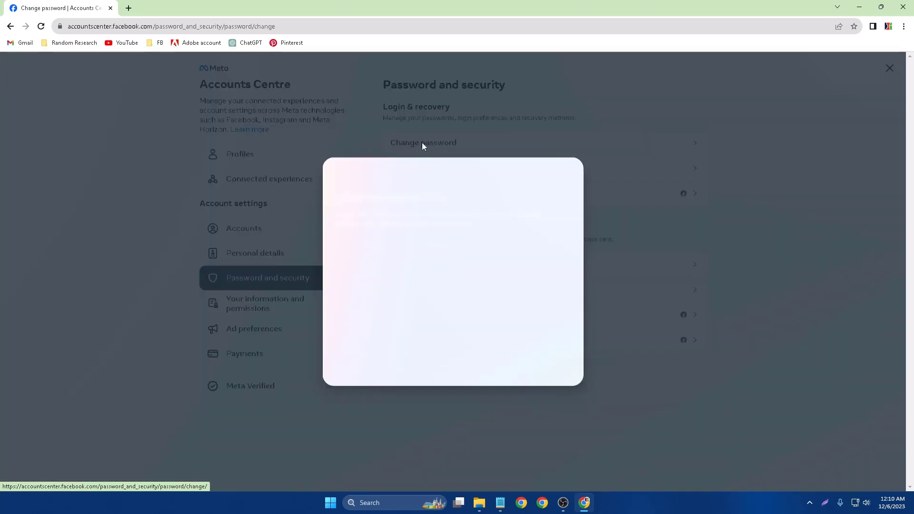
pyautogui.click(423, 142)
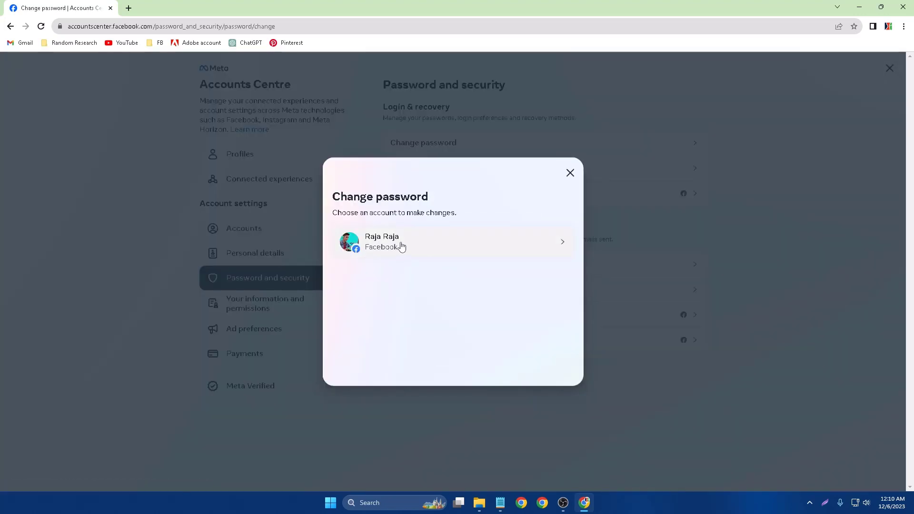
# Choose the Facebook account, fill current and new passwords, and submit the change until confirmed.
pyautogui.click(452, 241)
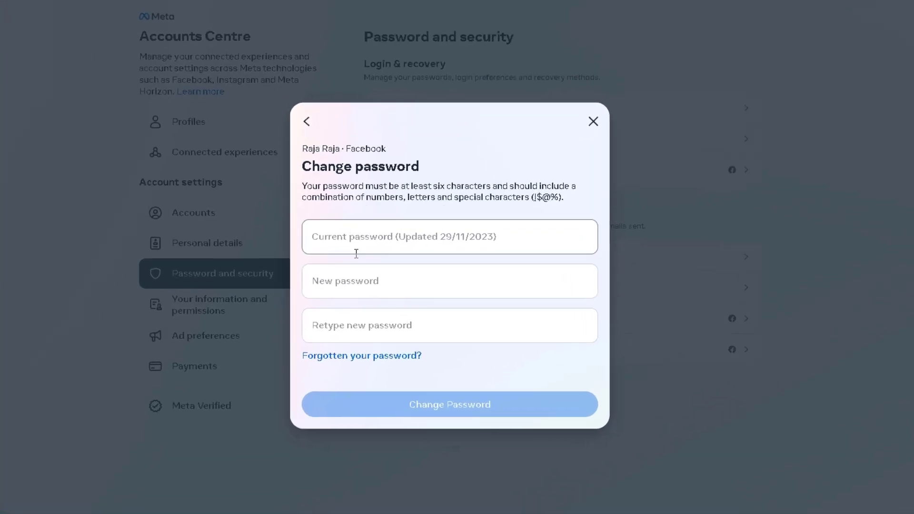
pyautogui.click(449, 237)
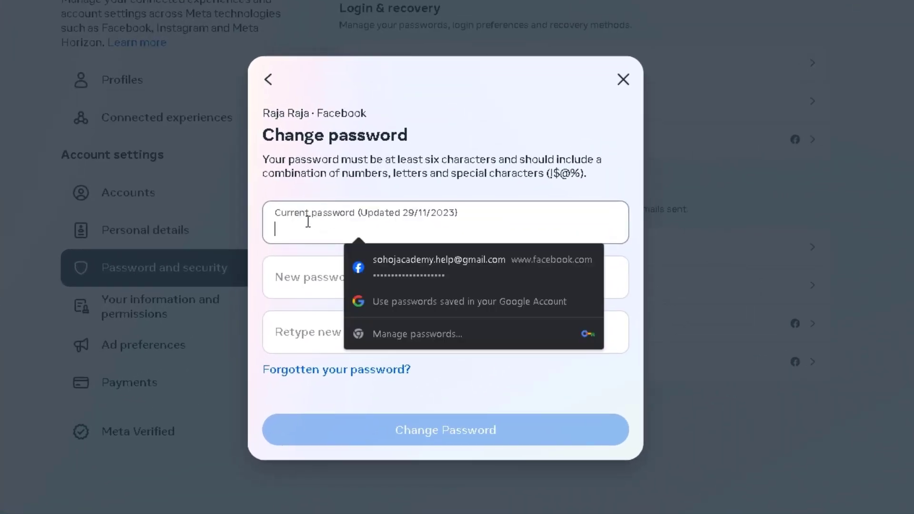
pyautogui.click(439, 266)
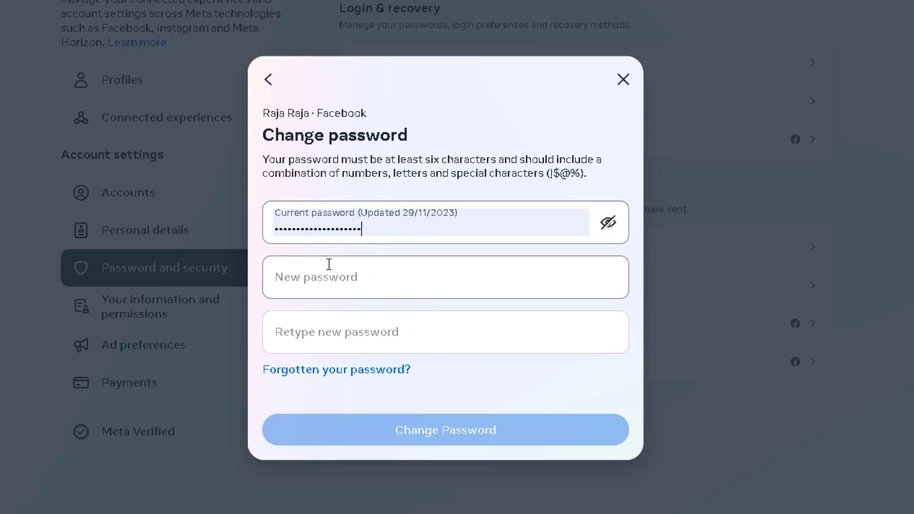
pyautogui.click(444, 331)
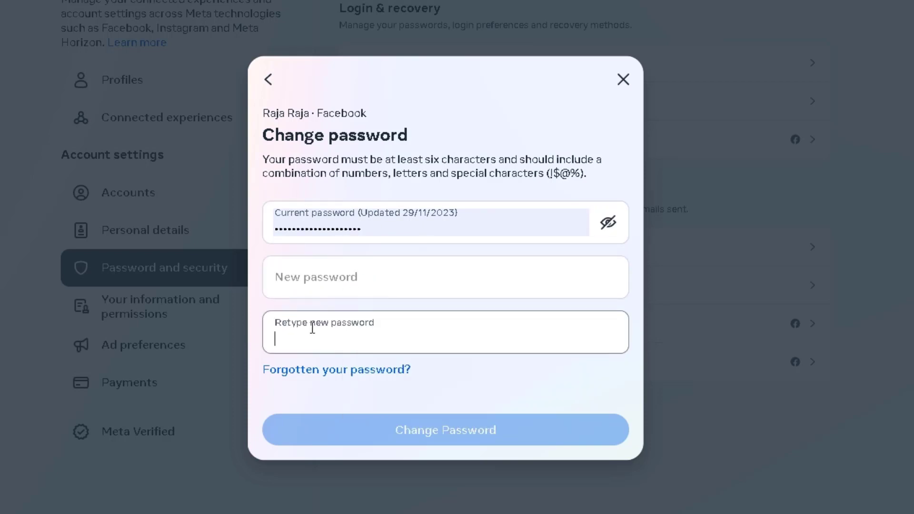
pyautogui.click(445, 277)
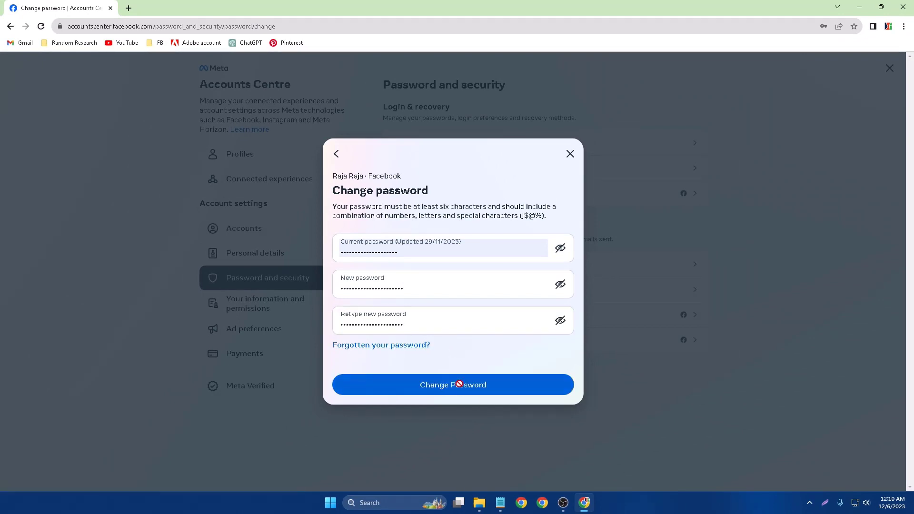
pyautogui.click(453, 384)
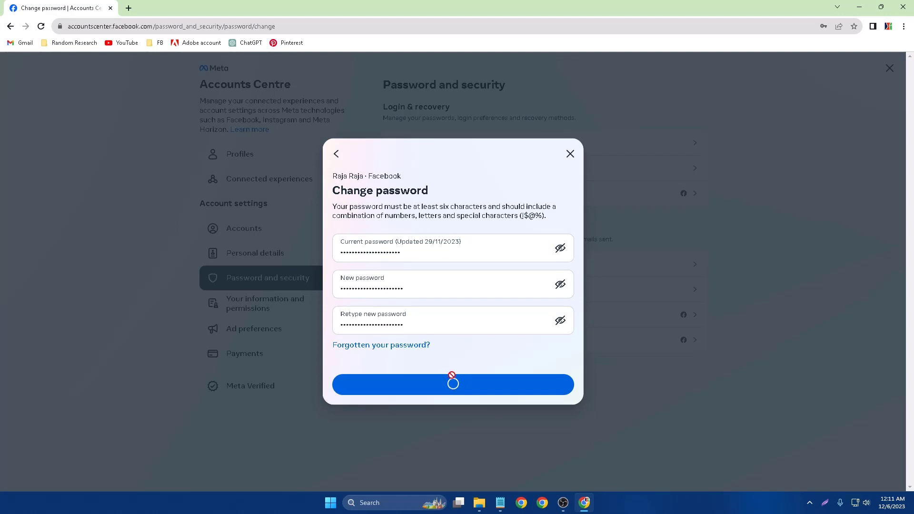
pyautogui.click(453, 384)
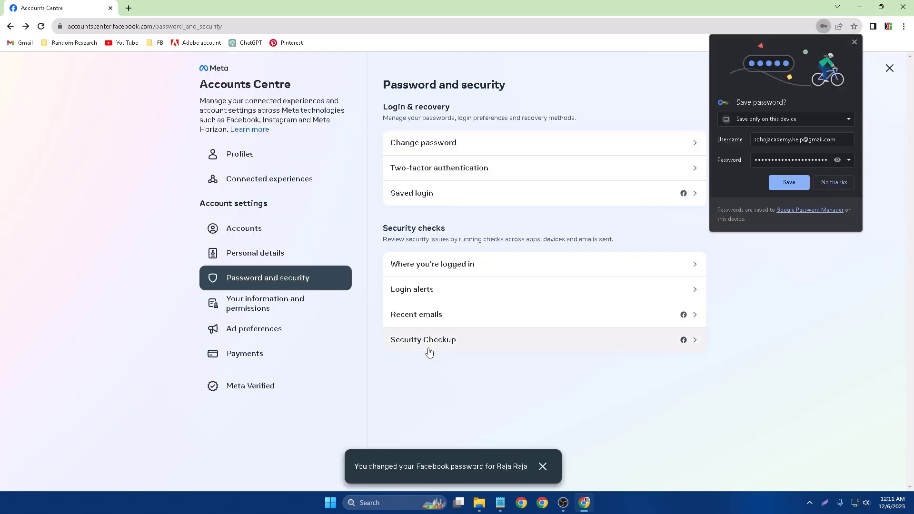